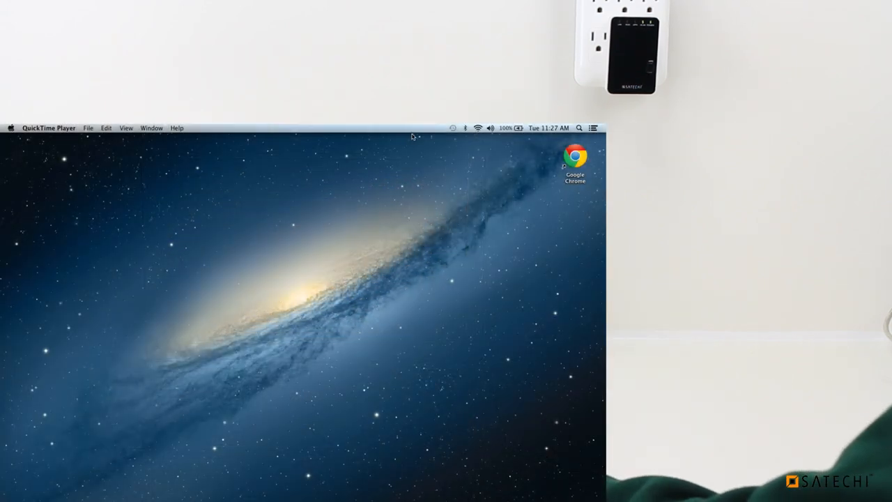
# Join the Wireless-N Wi-Fi network from the macOS menu bar list.
pyautogui.click(478, 128)
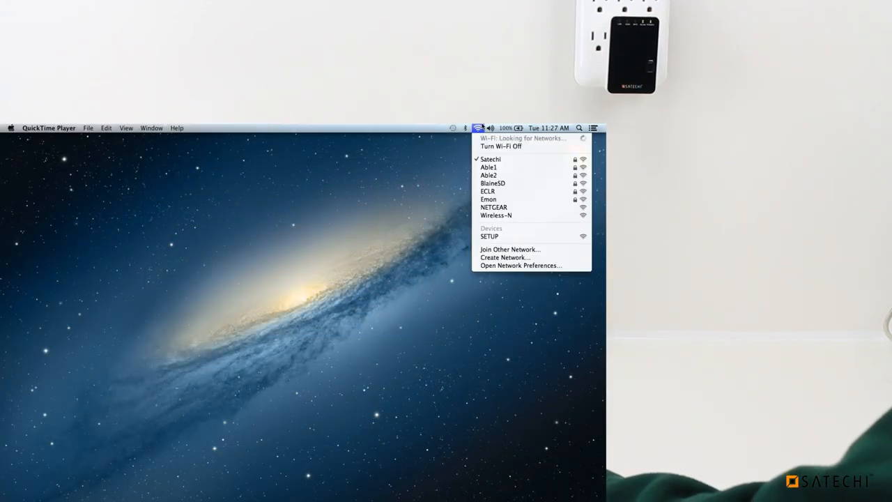
pyautogui.moveTo(497, 214)
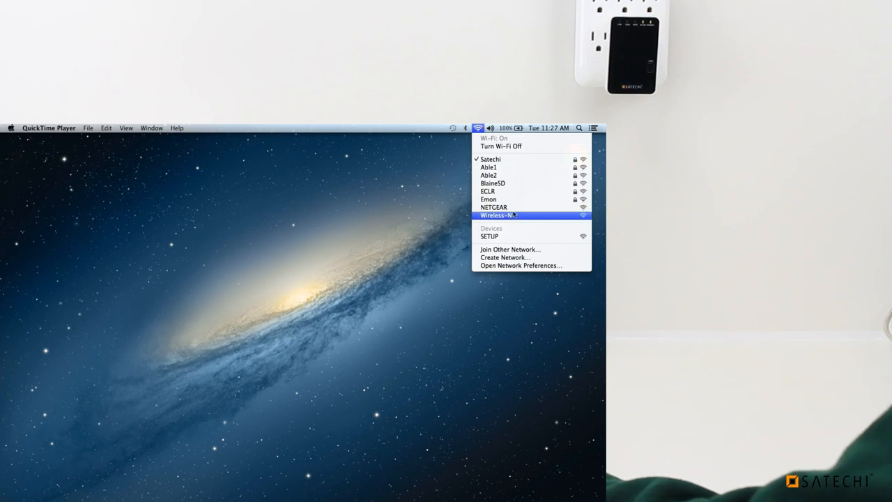
pyautogui.moveTo(515, 215)
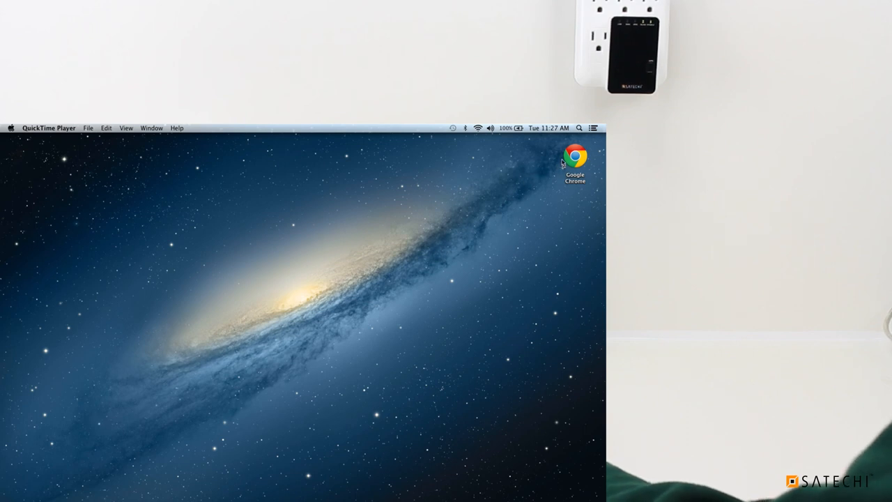
pyautogui.click(575, 155)
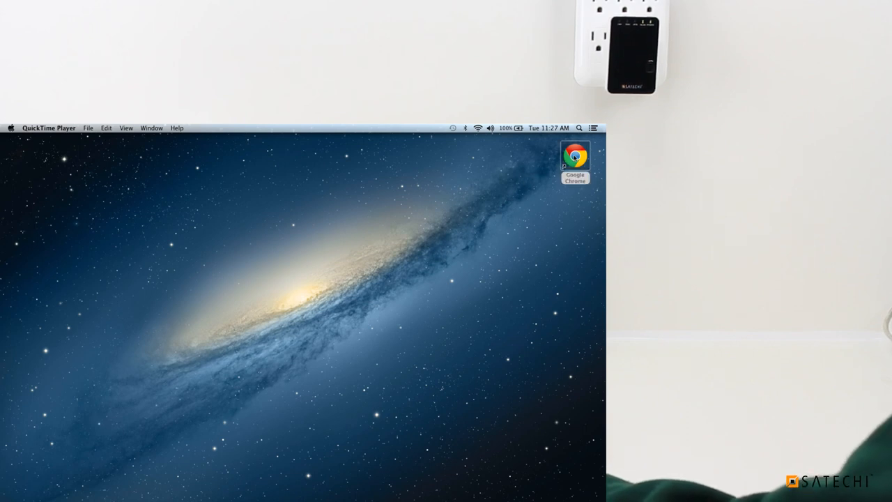
# Launch Chrome and browse to the router admin address 192.168.10.253.
pyautogui.doubleClick(575, 157)
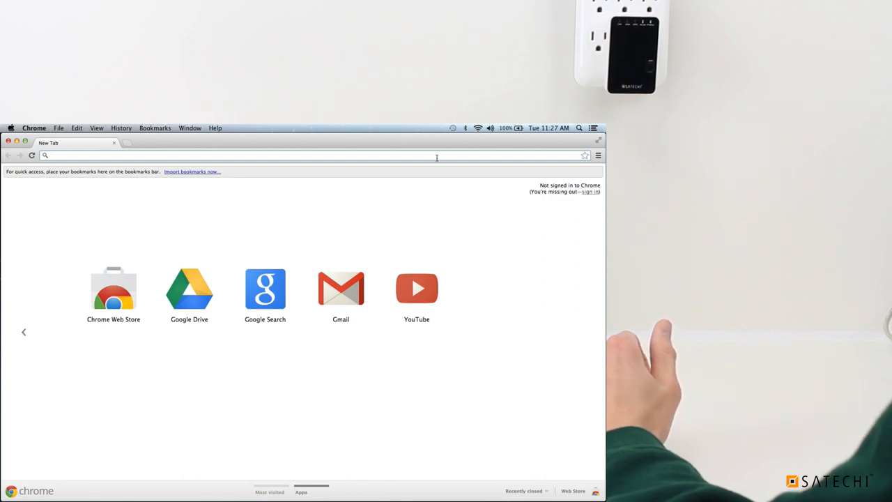
pyautogui.write('1')
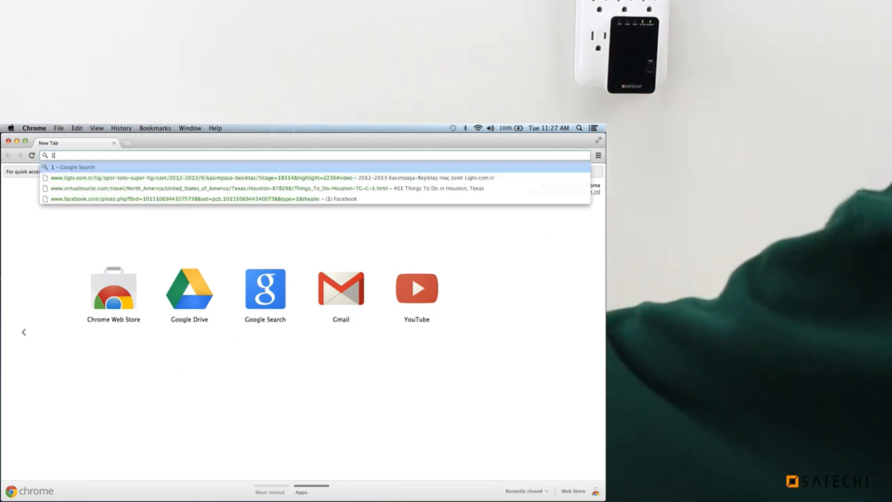
pyautogui.write('92.')
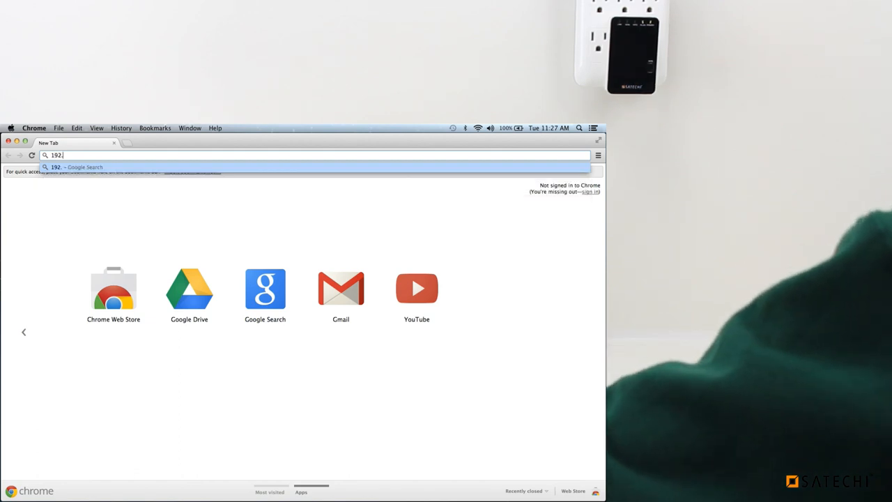
pyautogui.write('1')
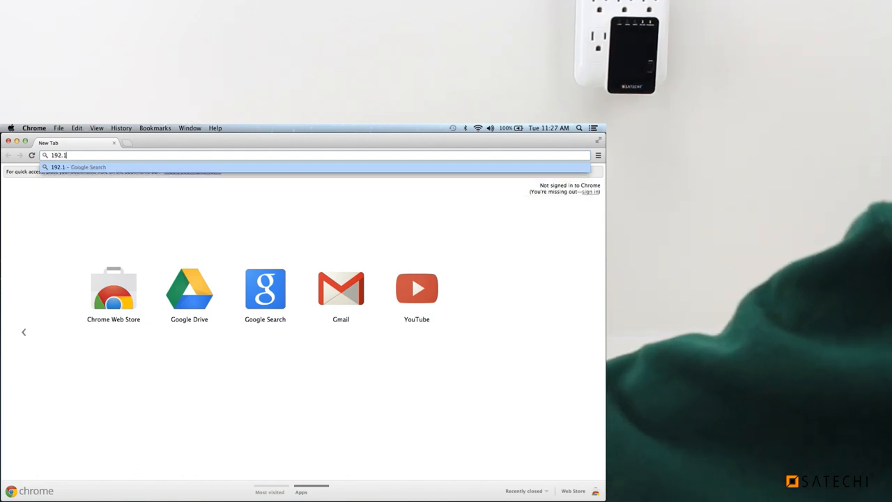
pyautogui.write('68.')
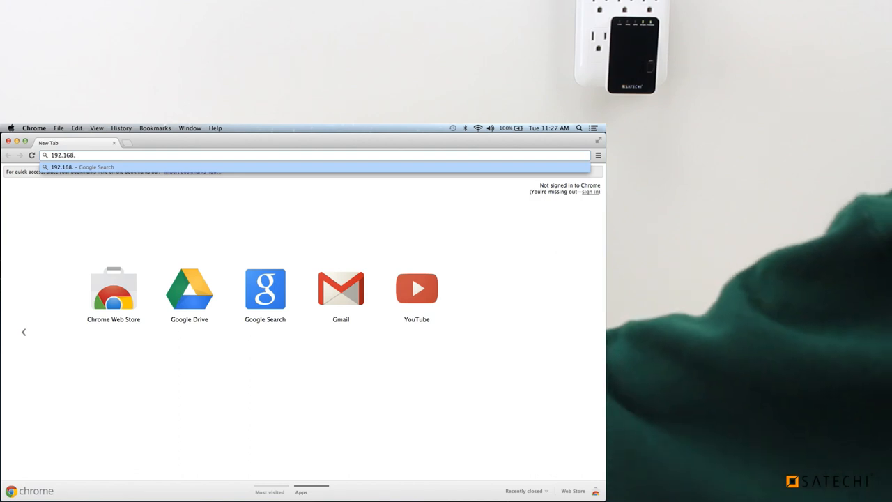
pyautogui.write('10.')
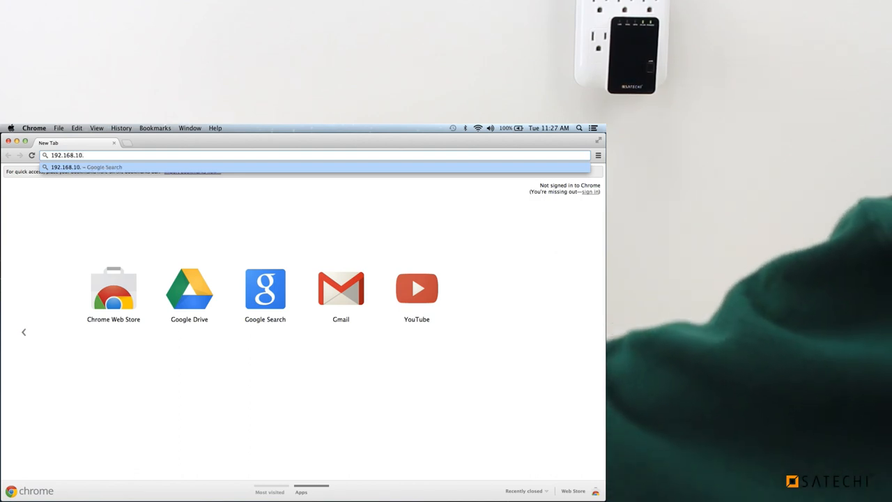
pyautogui.write('253')
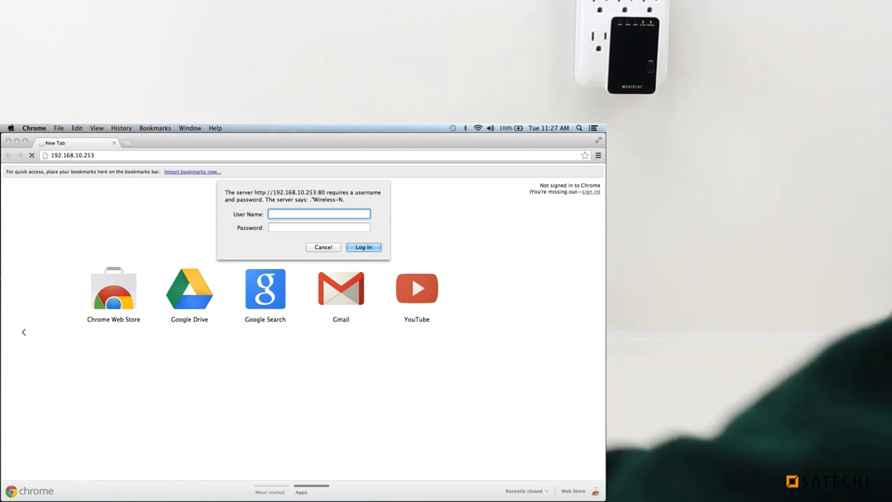
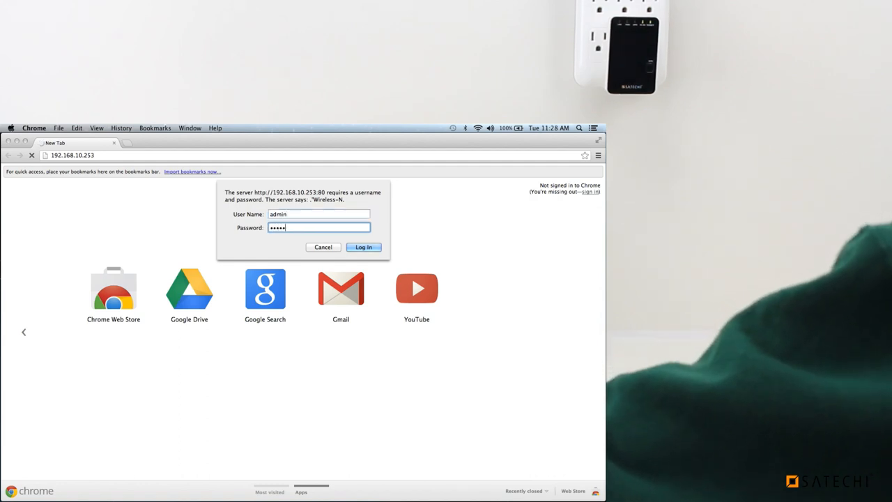
# Log in to the router admin site with user name admin and its password.
pyautogui.click(363, 247)
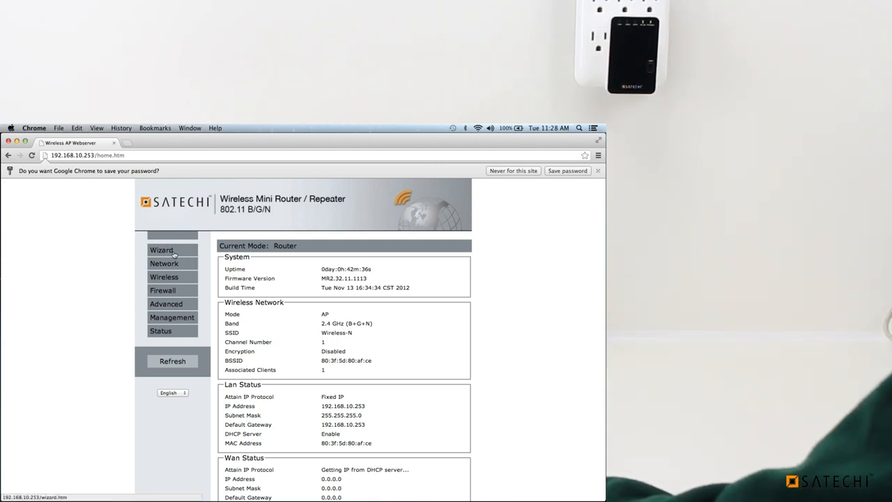
# Open the Wizard and keep Router as the operation mode.
pyautogui.click(161, 250)
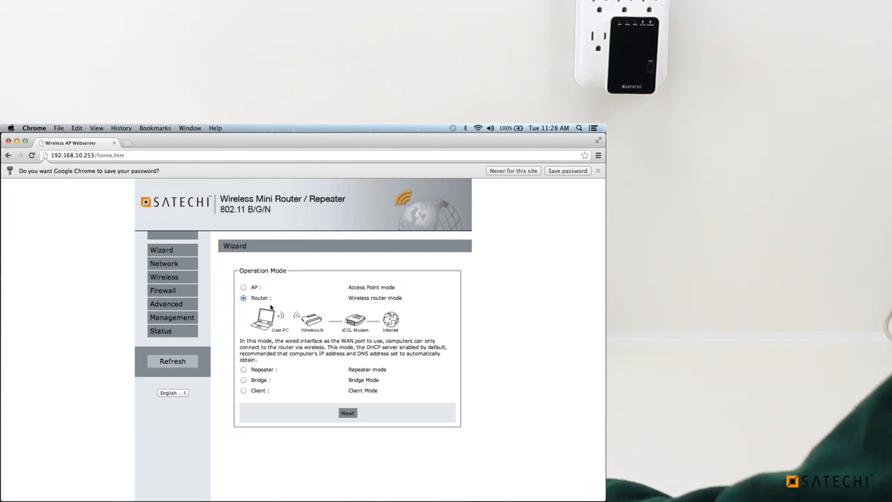
pyautogui.moveTo(264, 404)
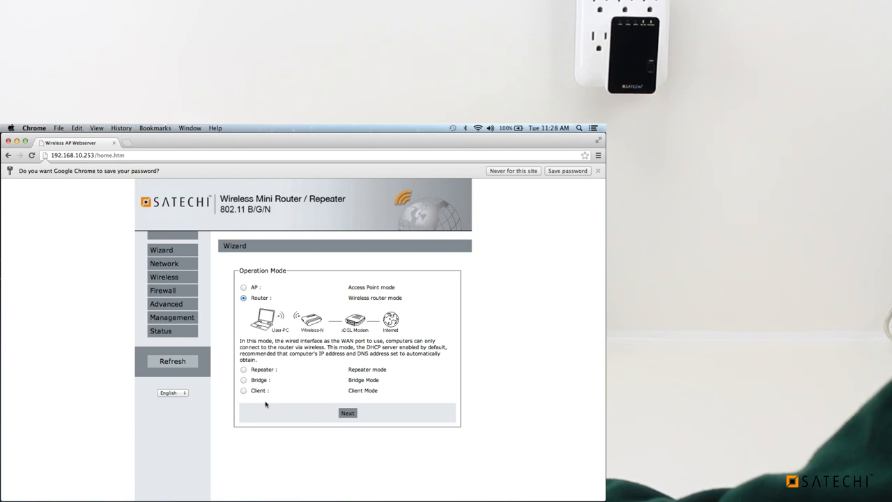
pyautogui.moveTo(227, 312)
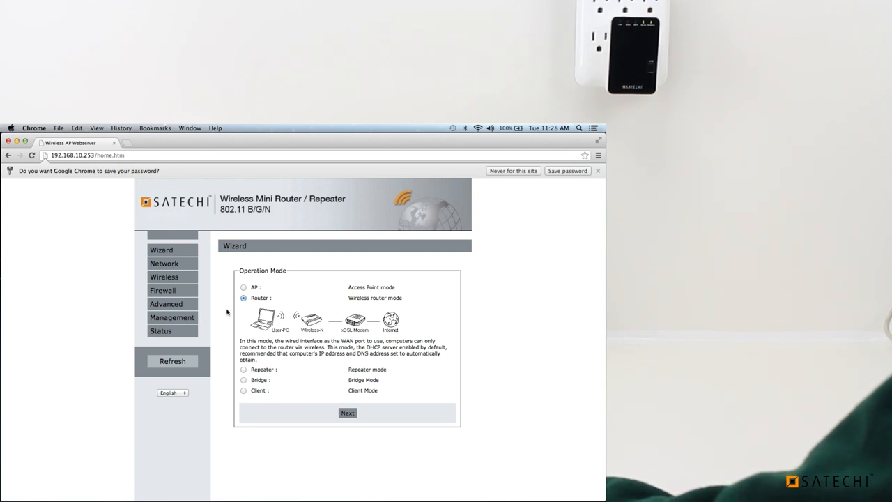
pyautogui.moveTo(241, 307)
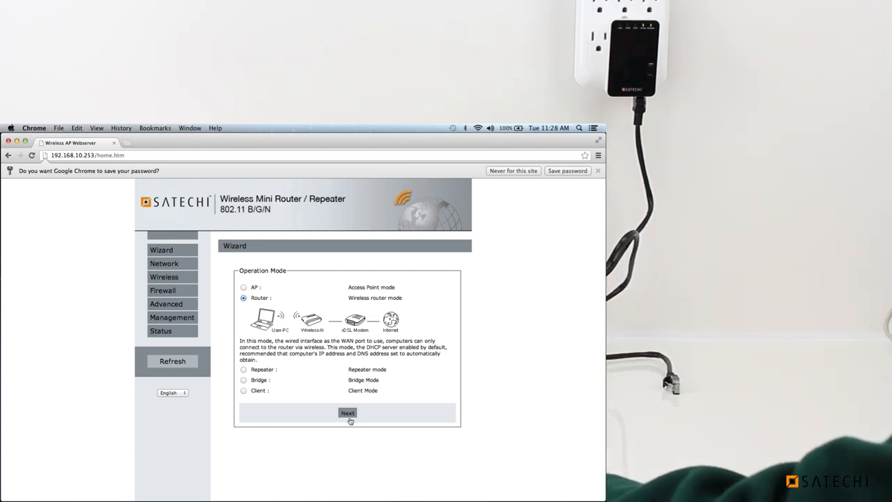
# Continue in router mode and rename the SSID to 'test network'.
pyautogui.click(347, 413)
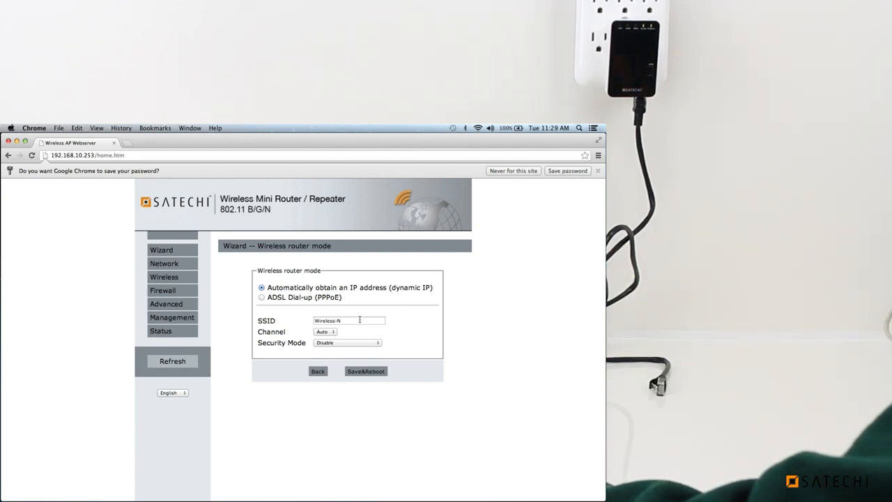
pyautogui.rightClick(349, 320)
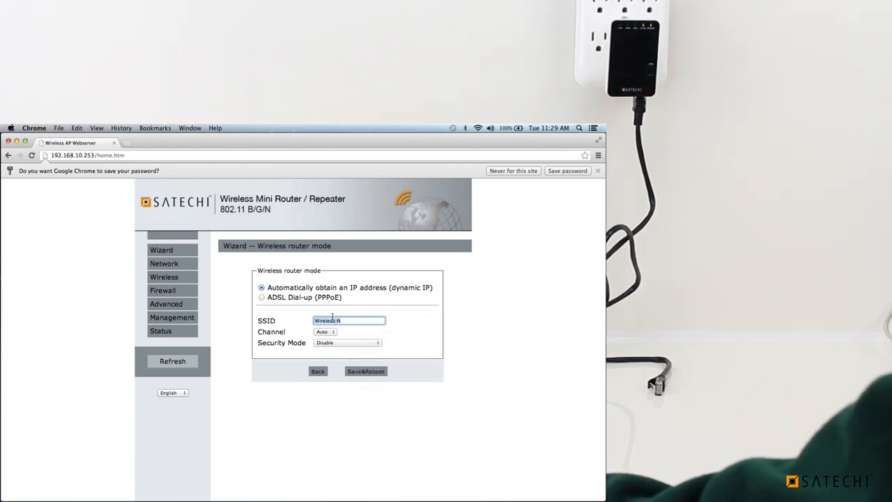
pyautogui.write('test')
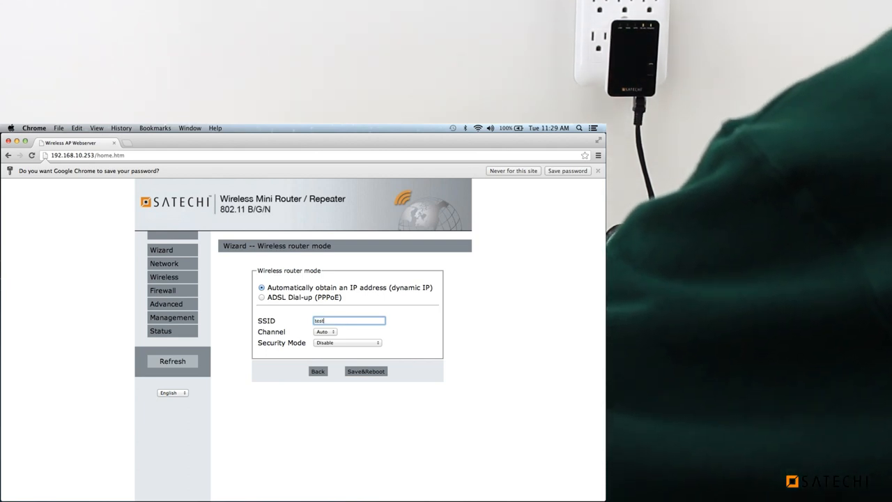
pyautogui.write('network')
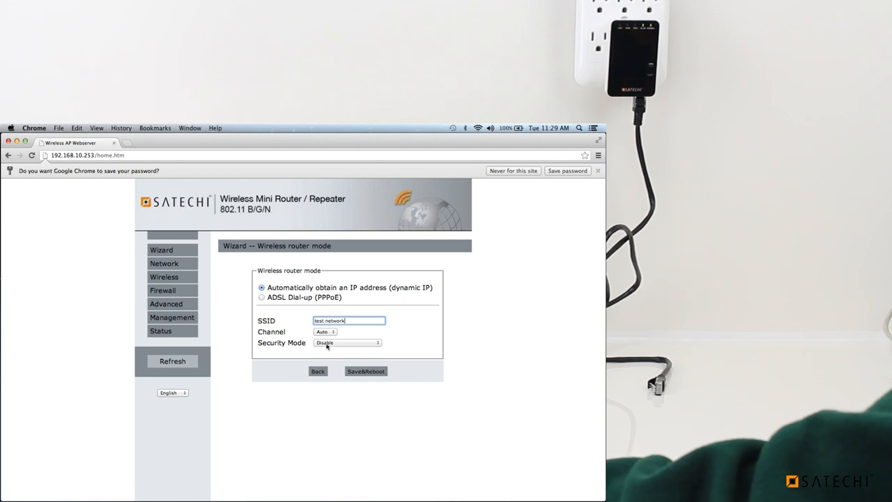
# Keep the channel on Auto, leave security disabled, and save with reboot.
pyautogui.click(325, 331)
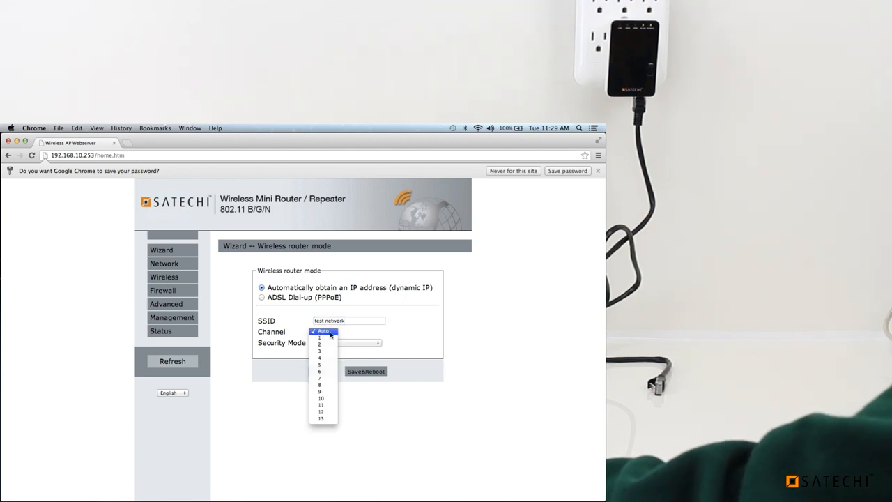
pyautogui.click(345, 343)
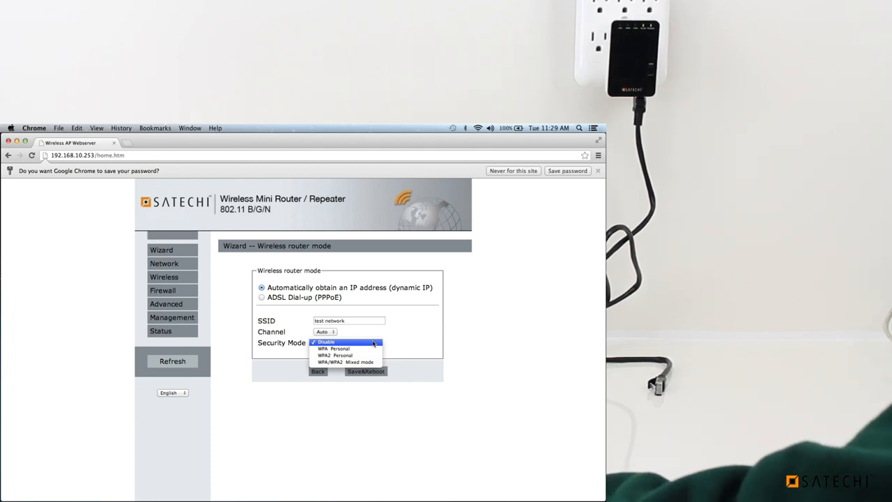
pyautogui.click(326, 342)
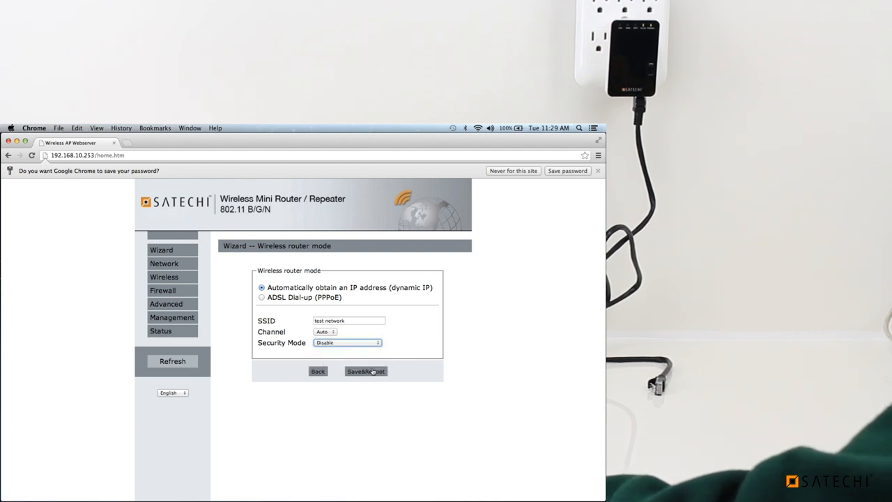
pyautogui.click(366, 371)
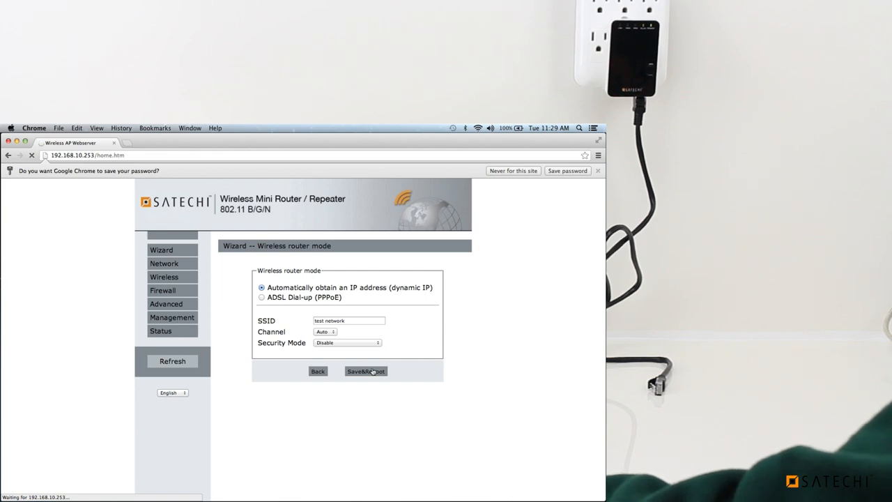
pyautogui.click(366, 371)
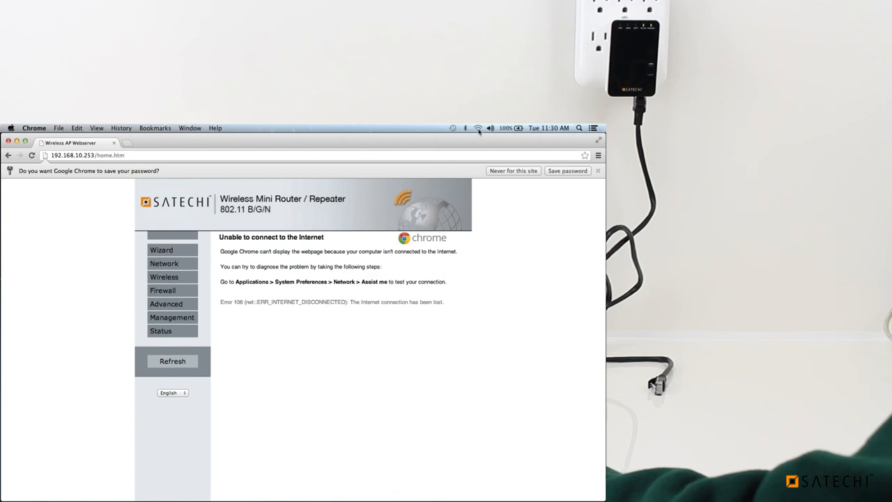
# Join the 'test network' Wi-Fi from the macOS menu bar list.
pyautogui.click(479, 128)
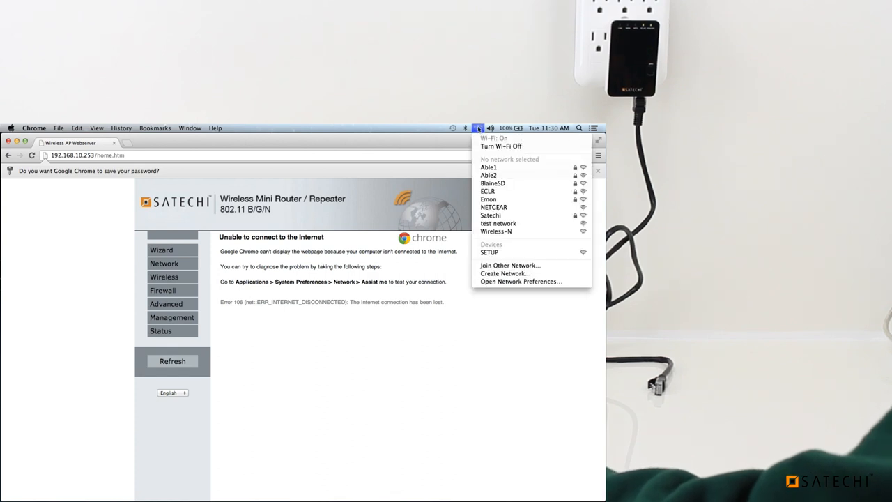
pyautogui.moveTo(516, 215)
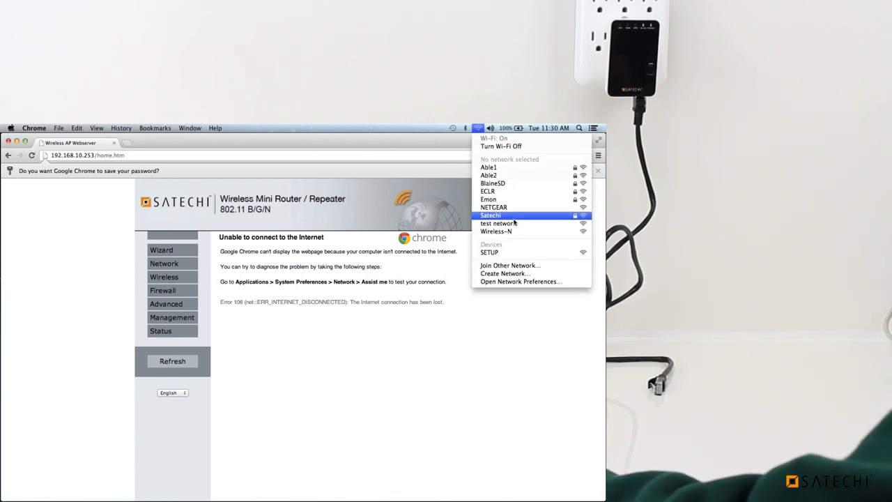
pyautogui.moveTo(499, 223)
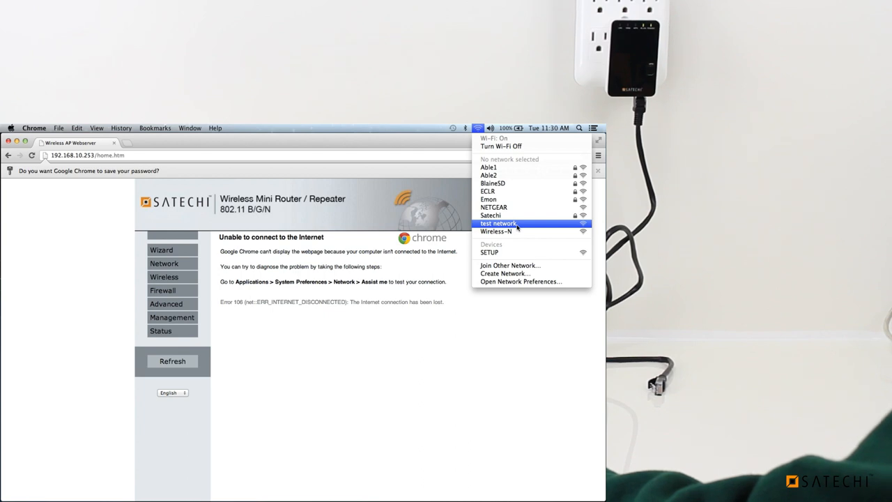
pyautogui.click(518, 227)
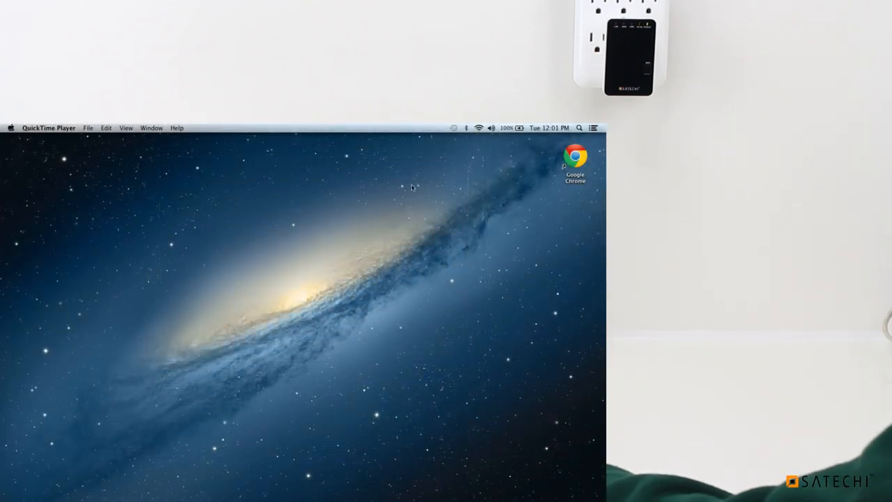
# Relaunch Chrome and load 192.168.10.253 to reach the router's status page.
pyautogui.click(479, 128)
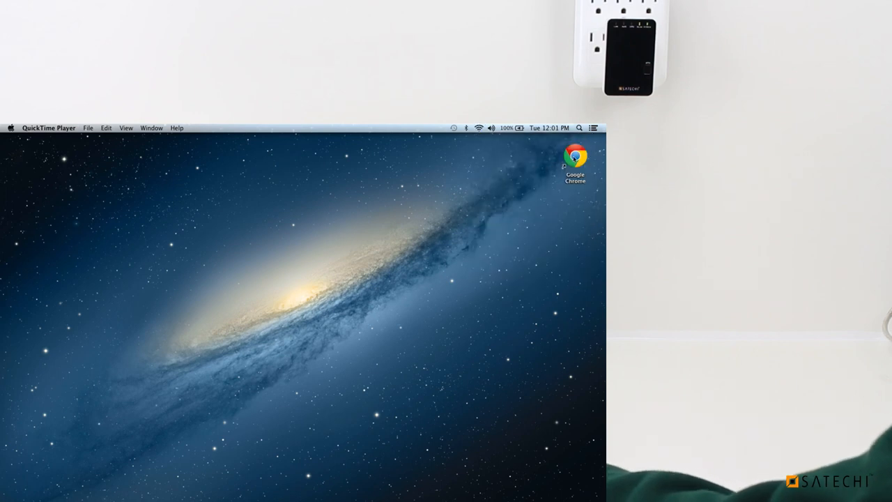
pyautogui.doubleClick(574, 154)
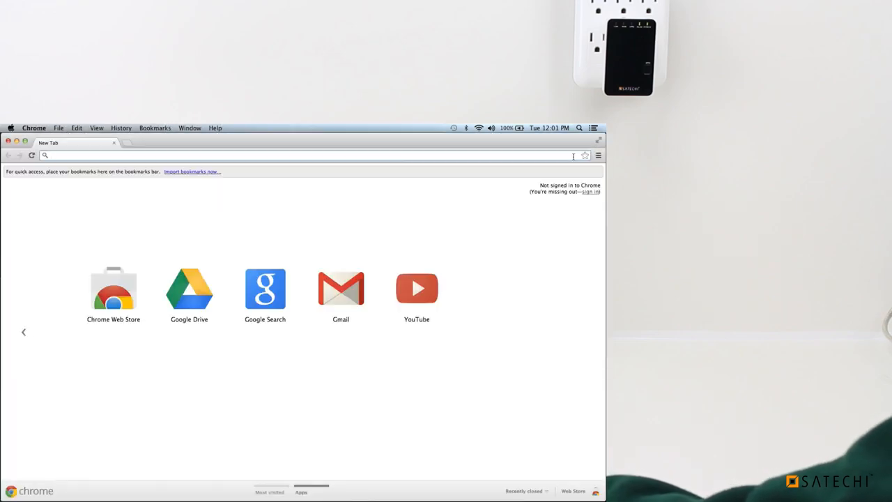
pyautogui.write('192.168.10.253/home.htm')
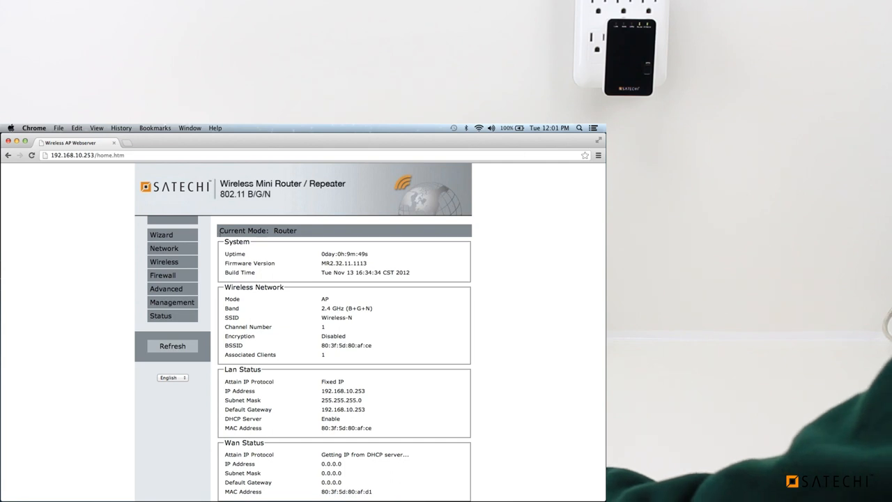
# Run the Wizard in Repeater mode and select Satechi from the scanned networks.
pyautogui.click(161, 235)
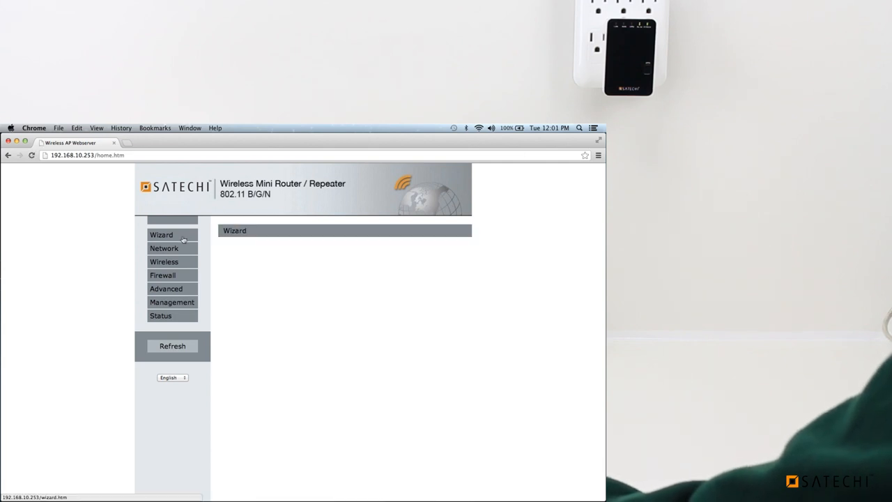
pyautogui.click(161, 234)
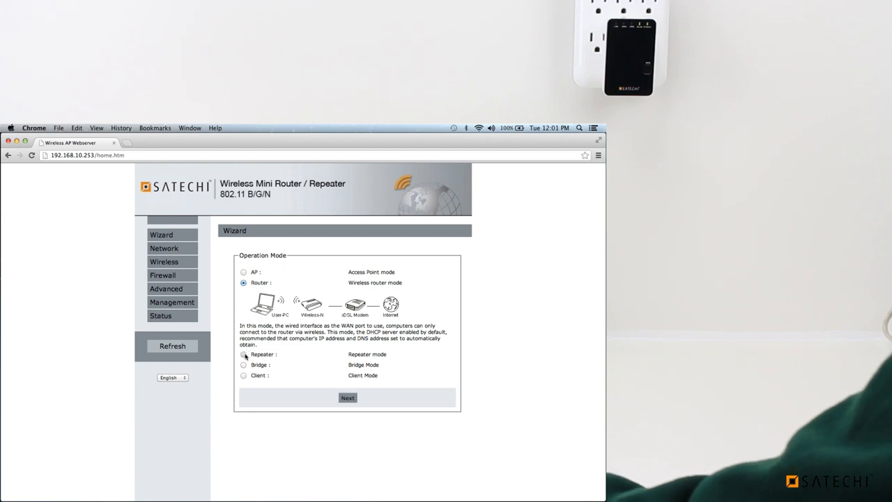
pyautogui.click(244, 354)
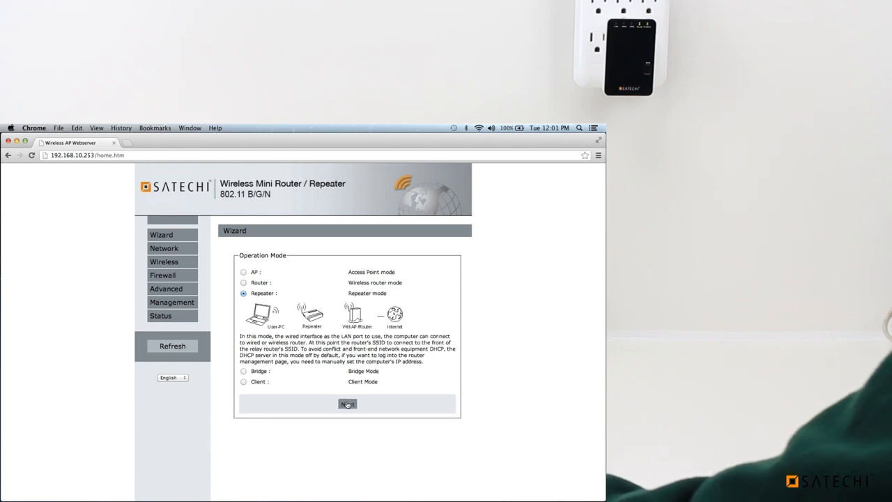
pyautogui.click(347, 404)
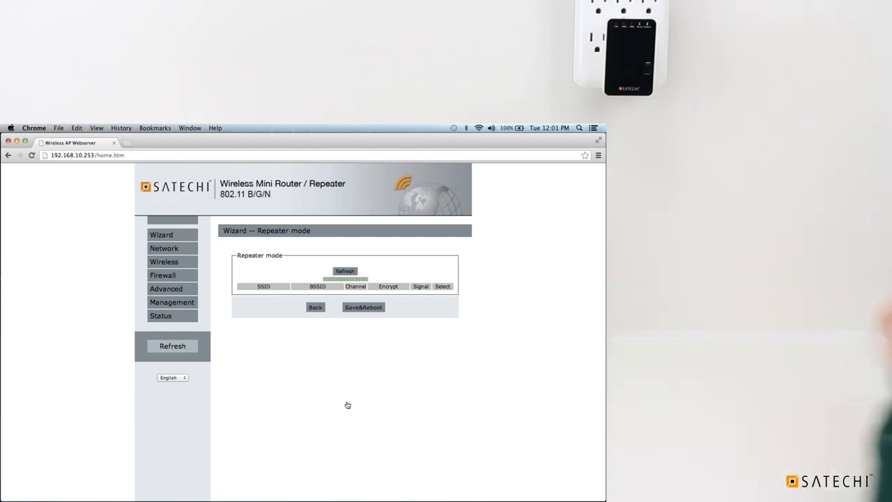
pyautogui.click(345, 272)
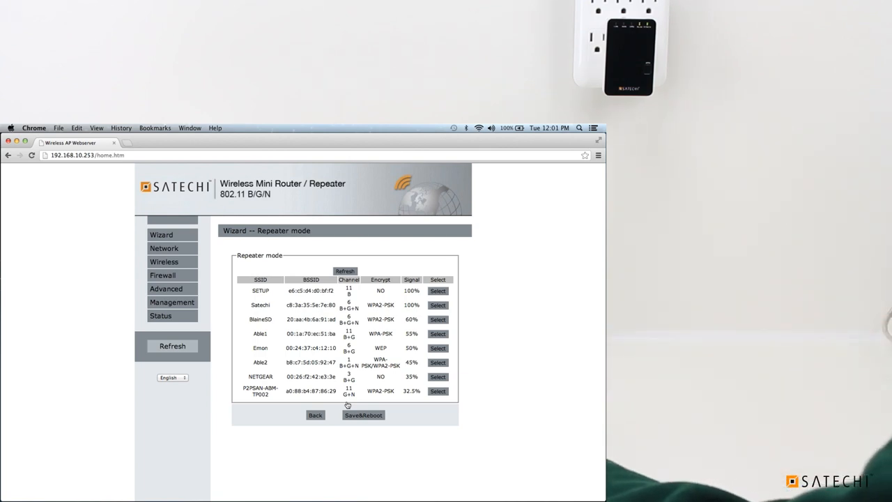
pyautogui.moveTo(398, 300)
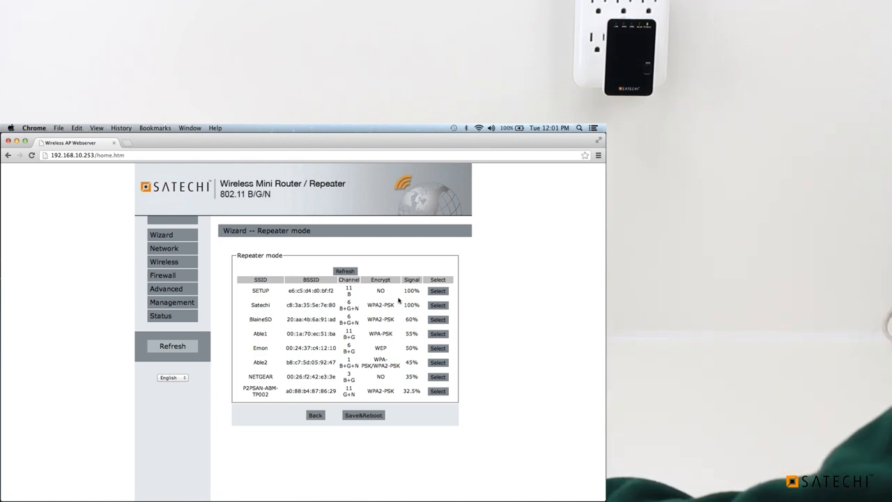
pyautogui.click(438, 305)
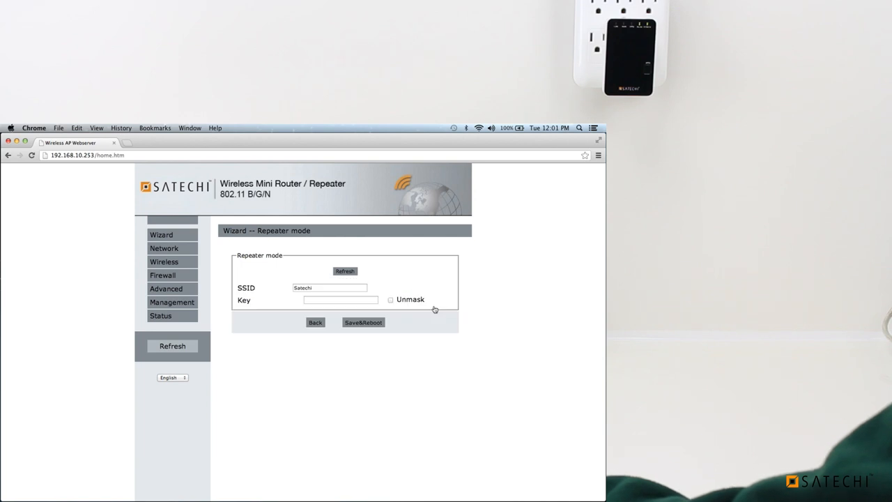
# Enter the Satechi network key and save the repeater settings with a reboot.
pyautogui.click(340, 300)
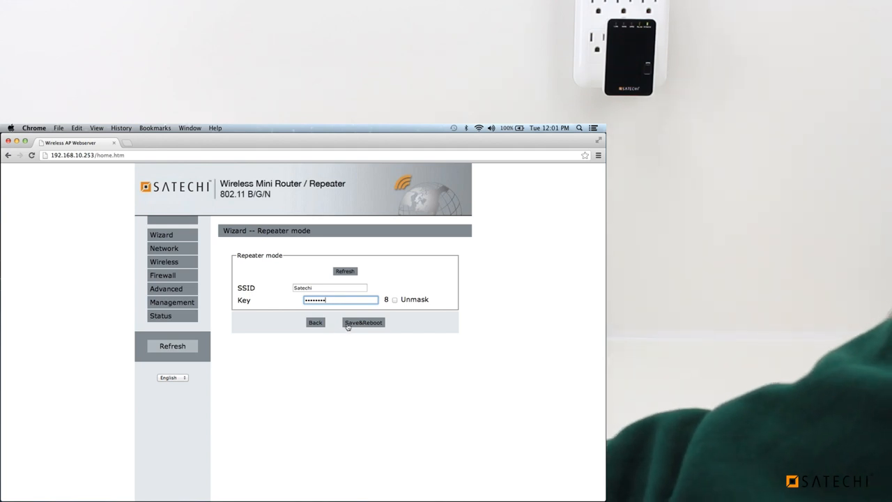
pyautogui.click(363, 322)
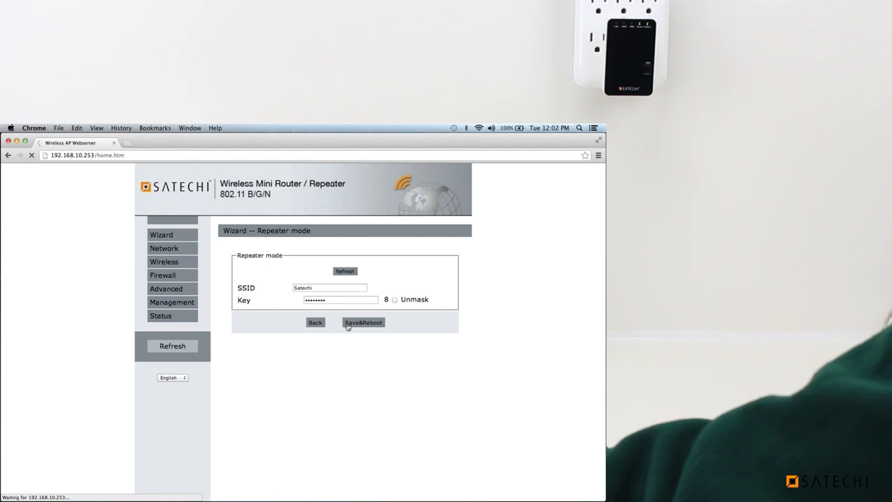
pyautogui.click(363, 322)
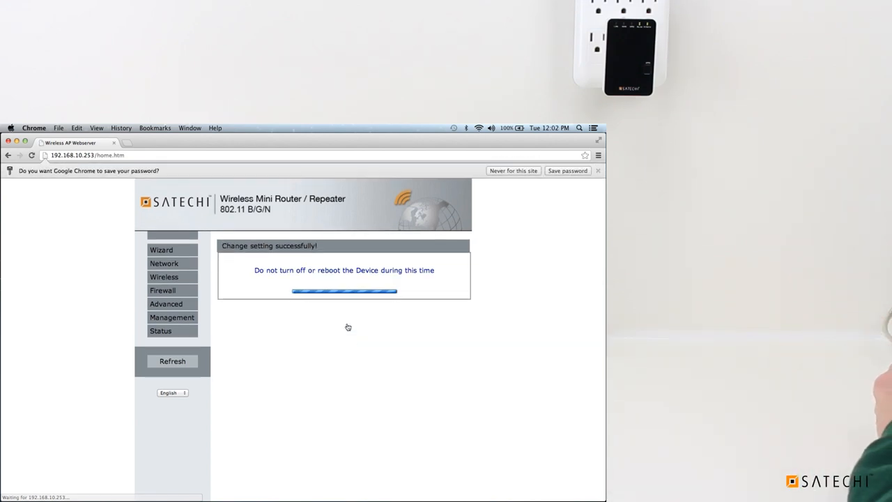